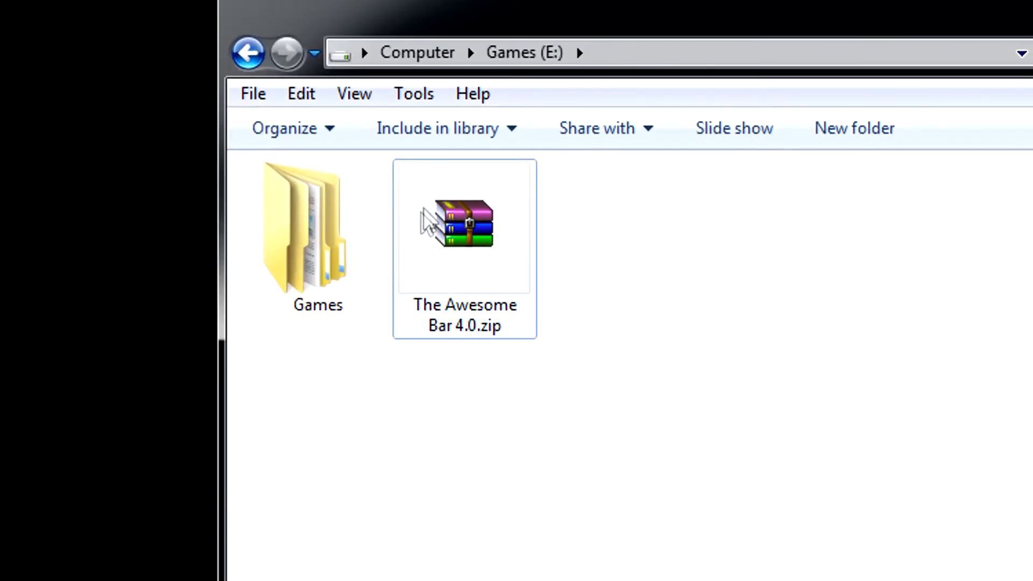
- Open the Games\CrossFire folder, then show the root of Local Disk (C:)
click(464, 225)
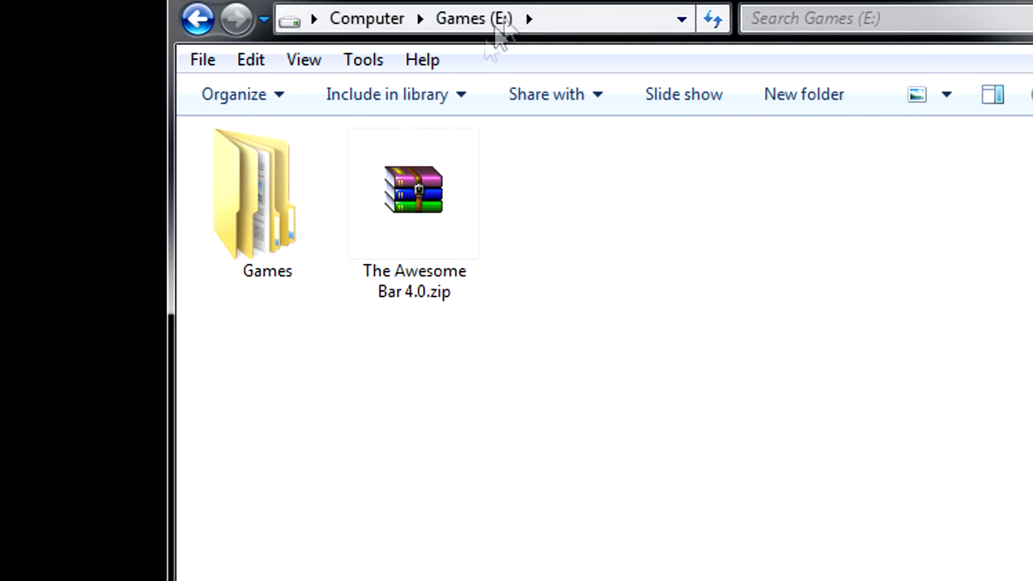
double_click(267, 194)
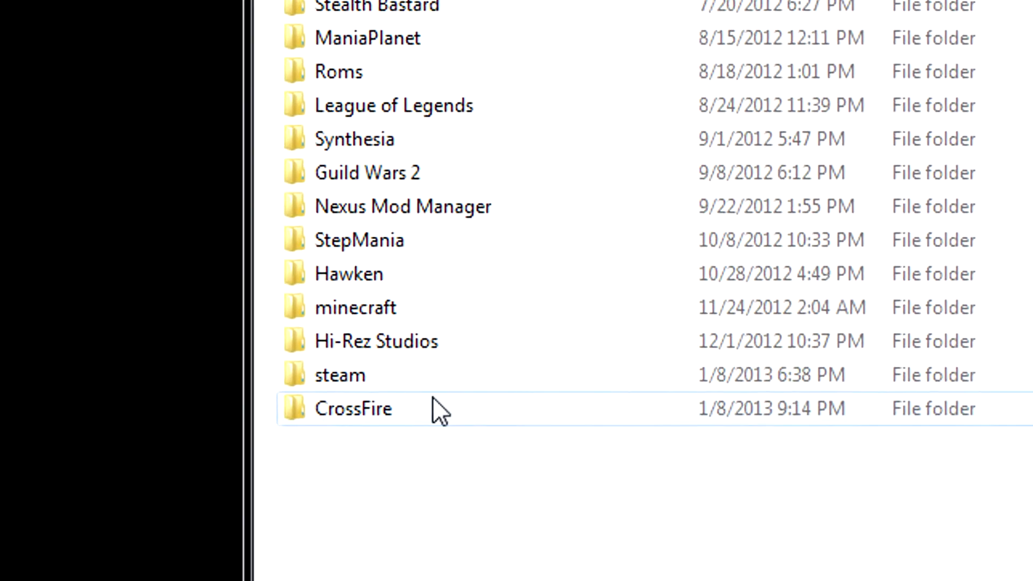
double_click(353, 409)
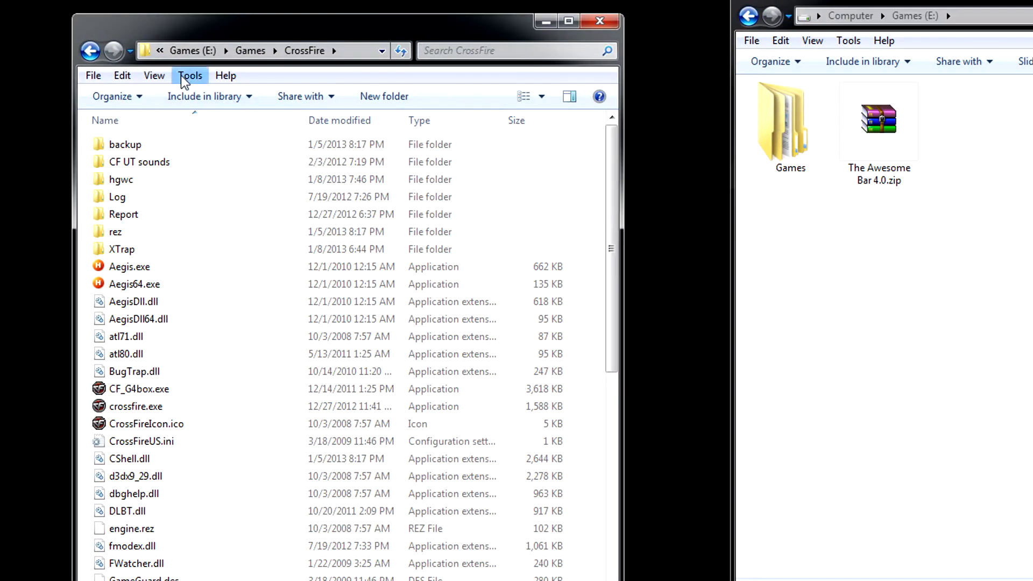
click(158, 51)
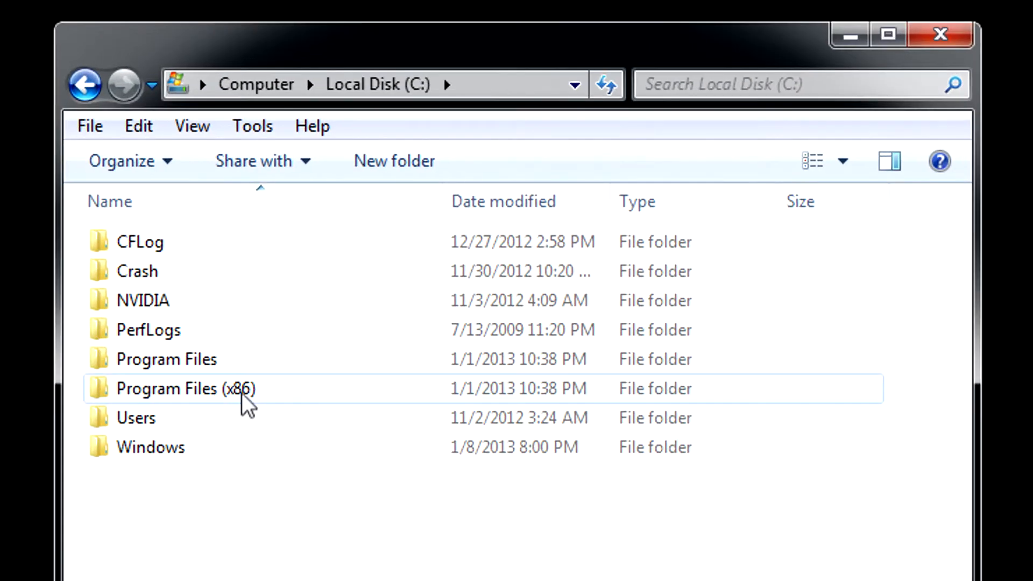
- Navigate through Program Files (x86) to CrossFire\rez\UI and open the Mark folder
double_click(185, 388)
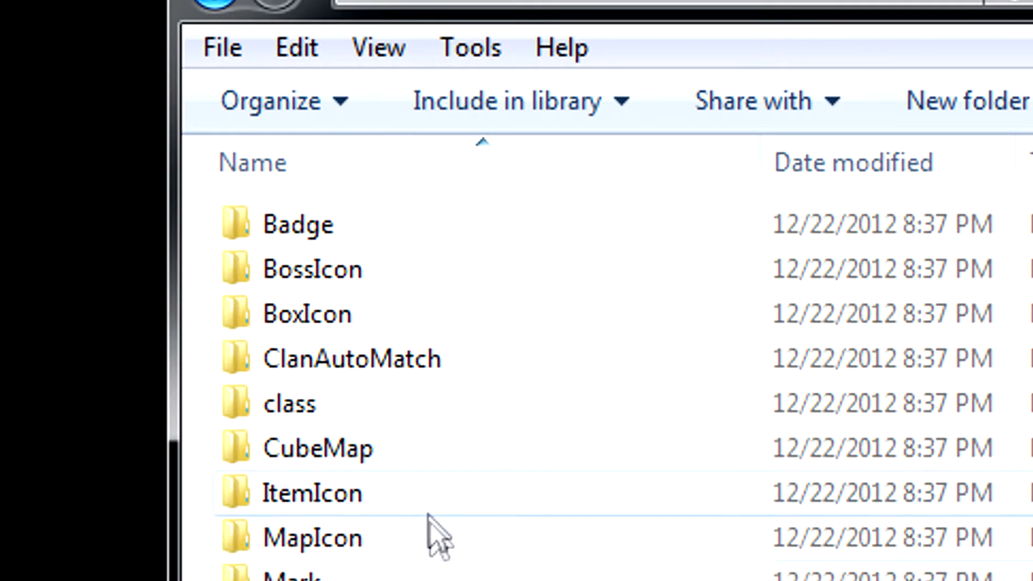
scroll(down, 3)
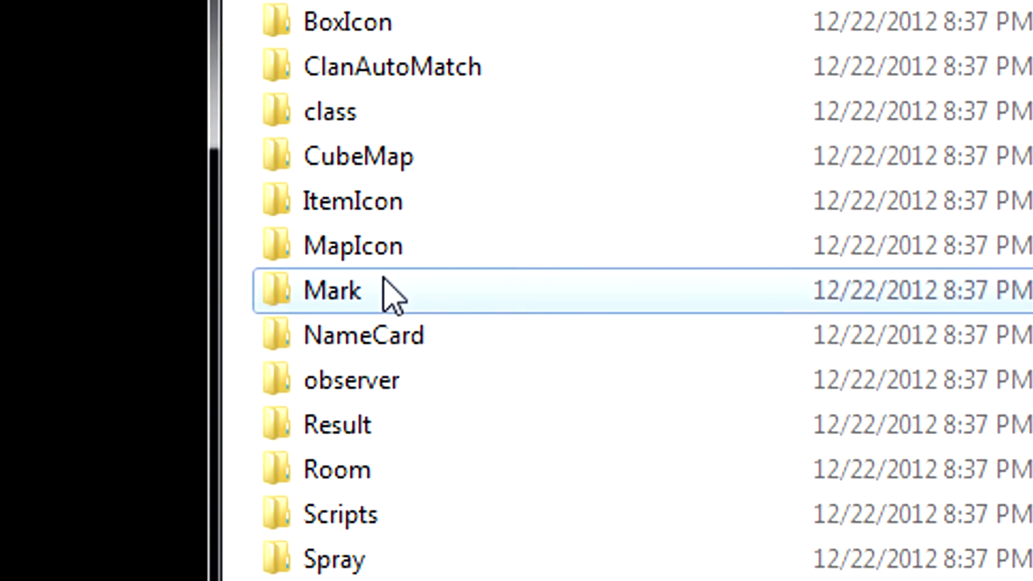
double_click(332, 291)
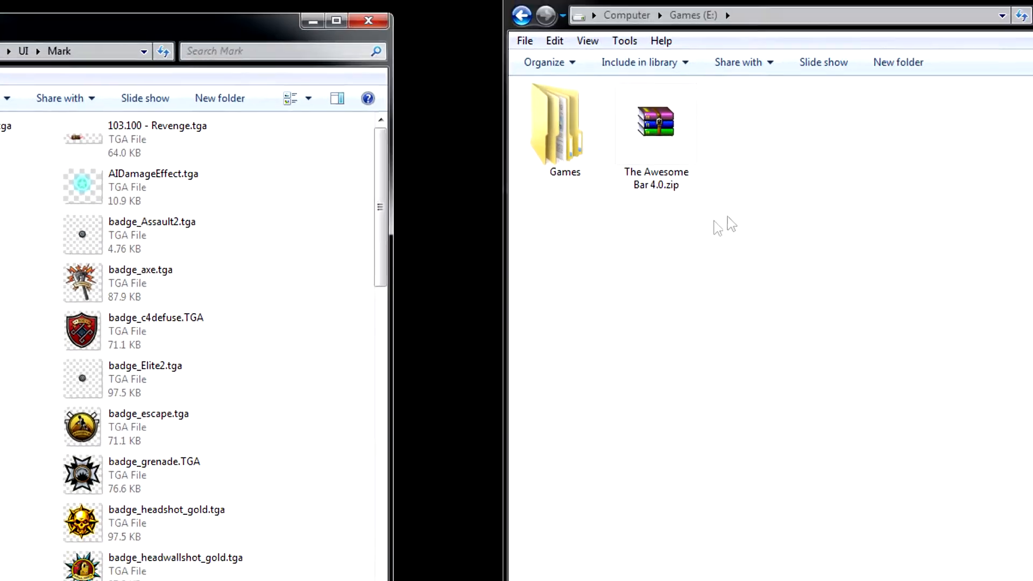
- Open The Awesome Bar 4.0.zip in WinRAR and show its Green folder's TGA files
double_click(657, 122)
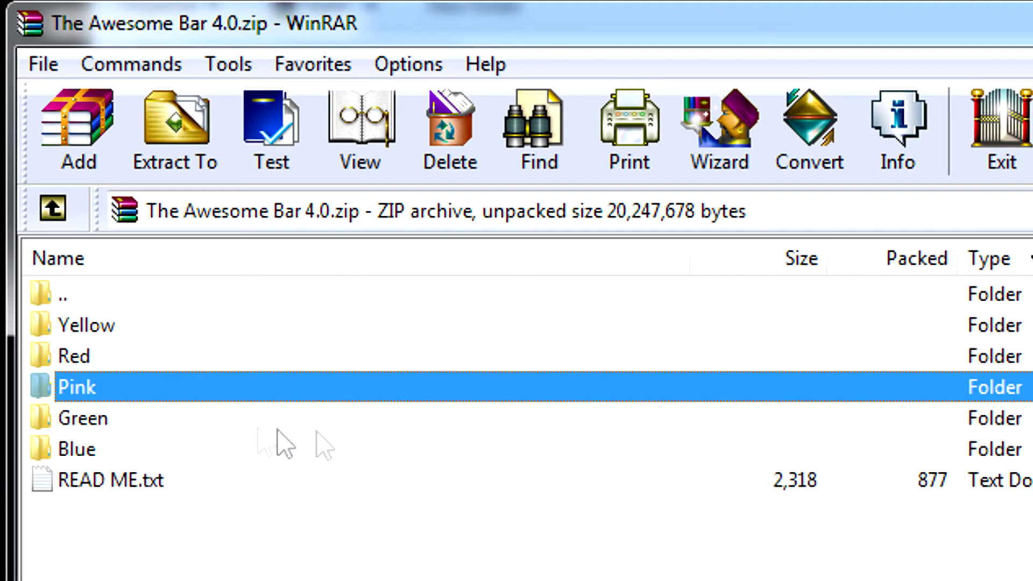
double_click(83, 418)
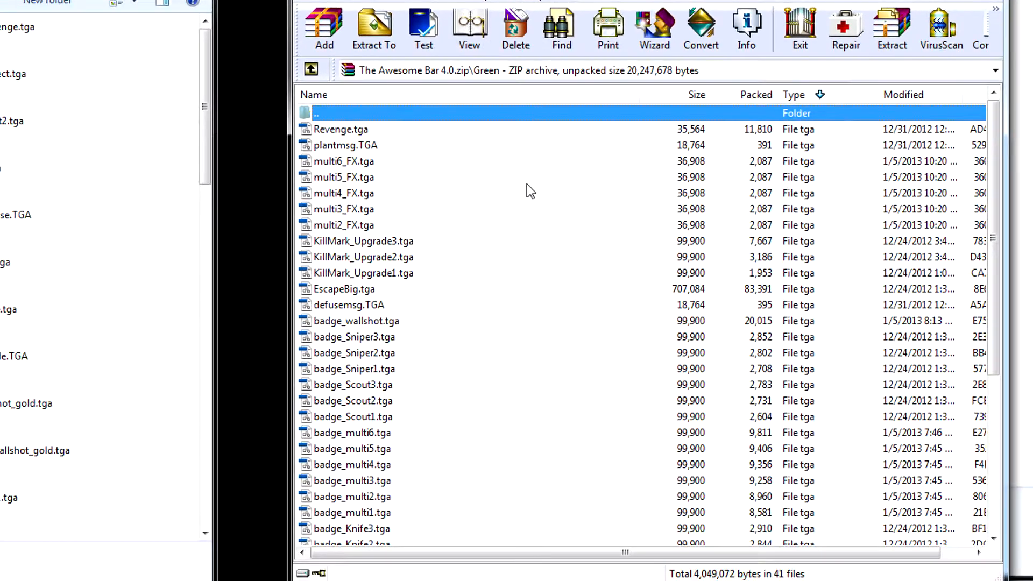
- Select all 41 TGA files in the archive's Green folder
key(ctrl+a)
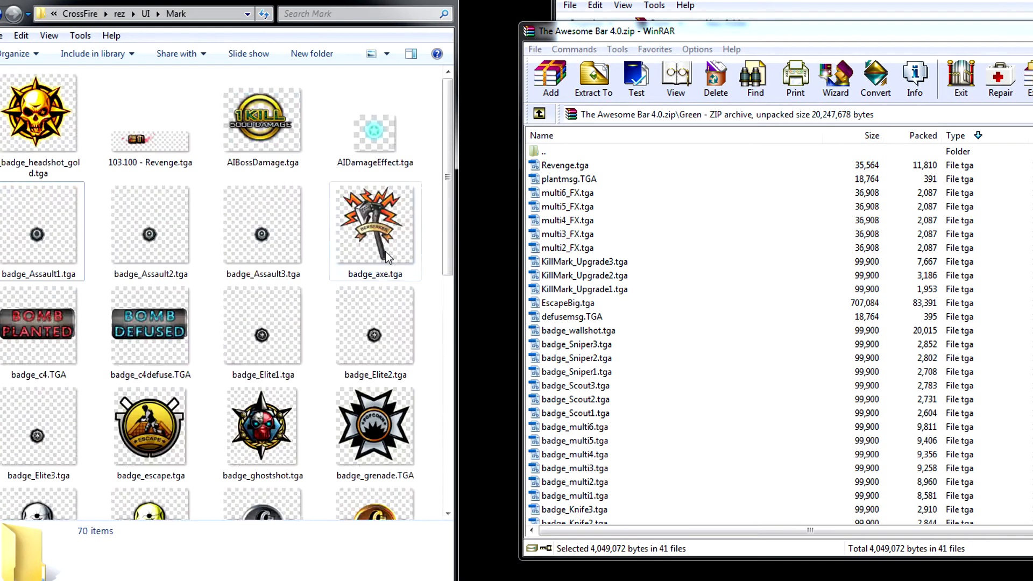
- Scroll the Mark folder to check the green badge_multi files are in place
scroll(down, 3)
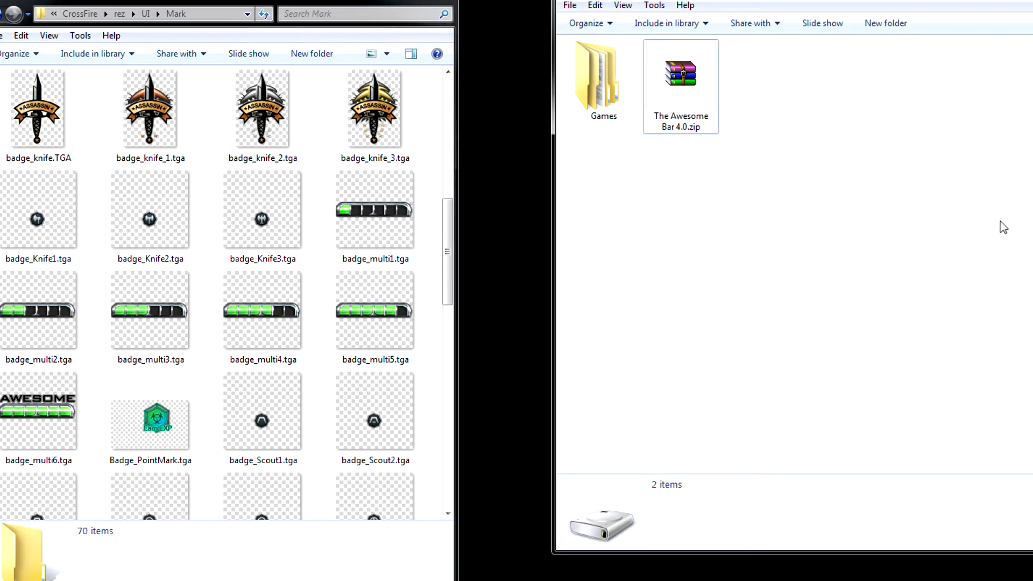
mouse_move(880, 205)
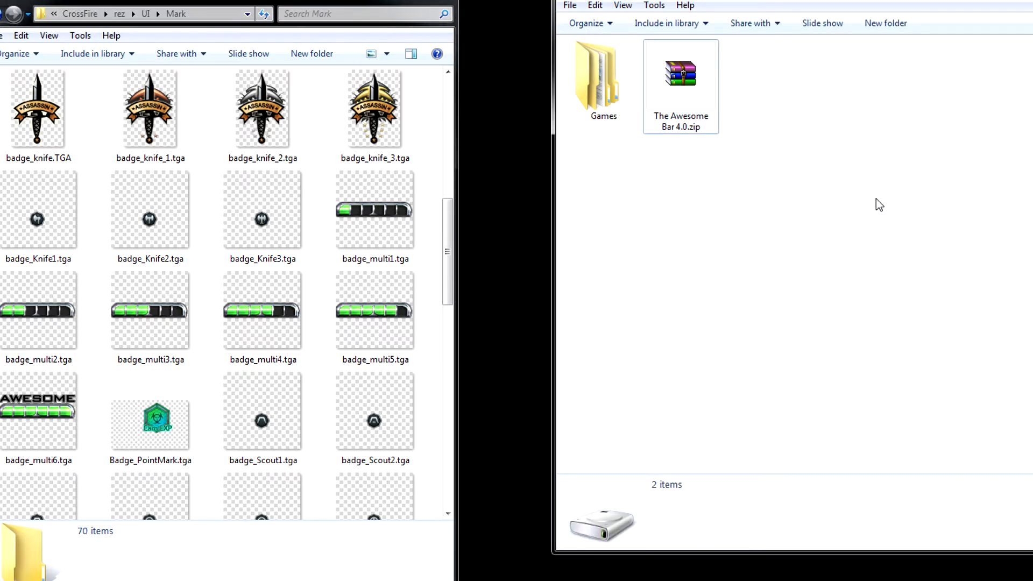